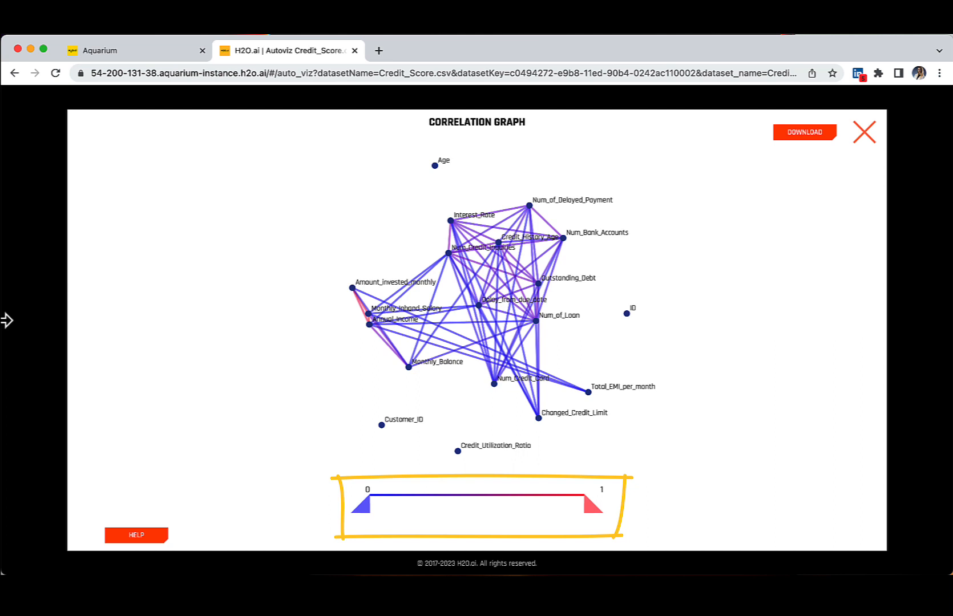
Reset the correlation edge threshold to the full 0–1 range and close the Correlation Graph
{"action": "left_click", "coordinate": [480, 504]}
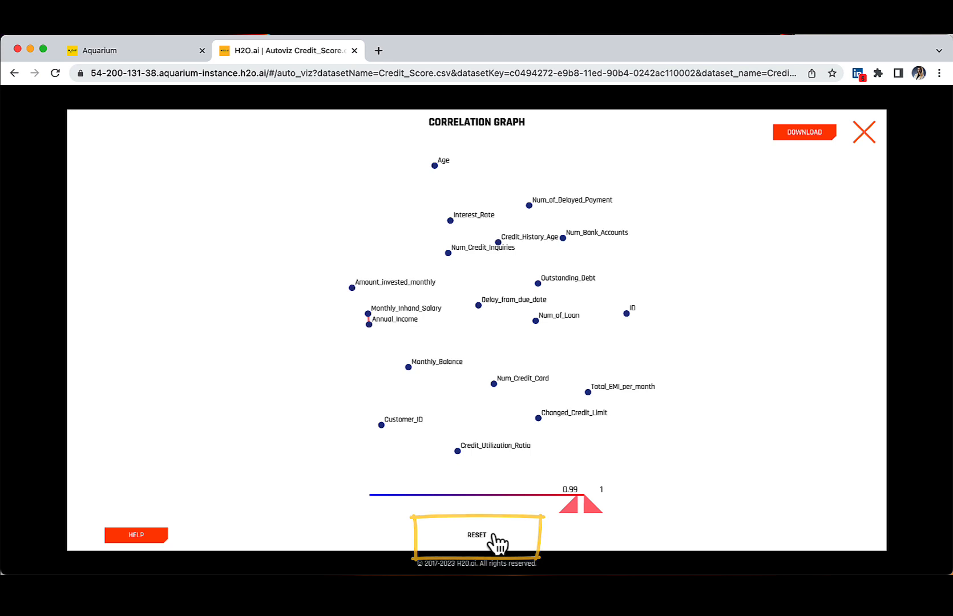
{"action": "left_click", "coordinate": [476, 536]}
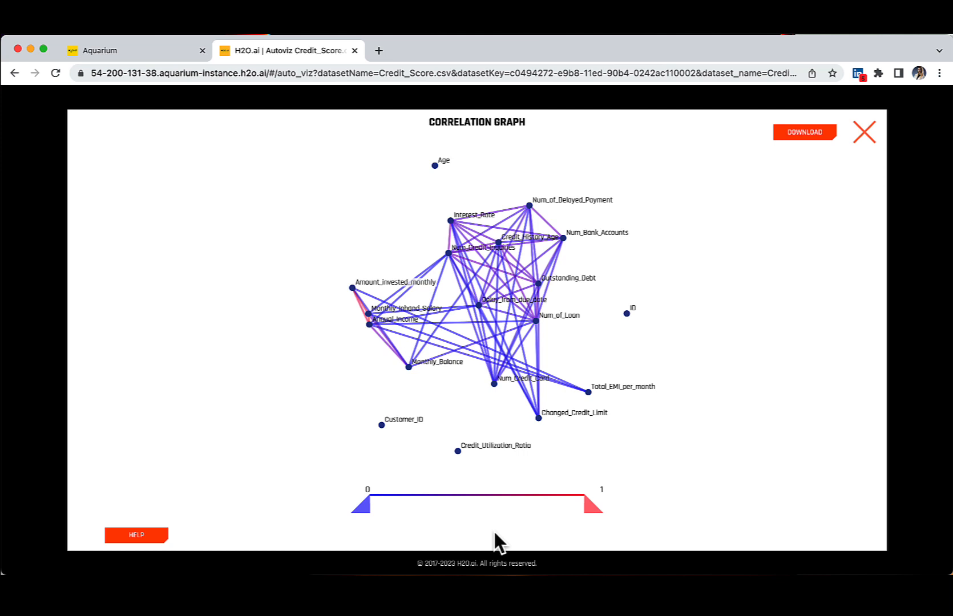
{"action": "mouse_move", "coordinate": [803, 132]}
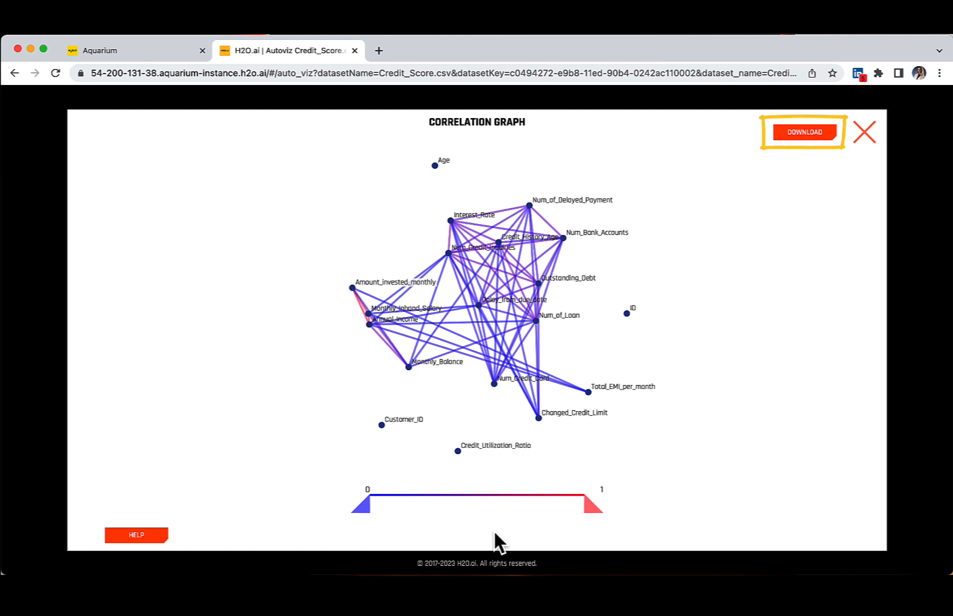
{"action": "mouse_move", "coordinate": [136, 535]}
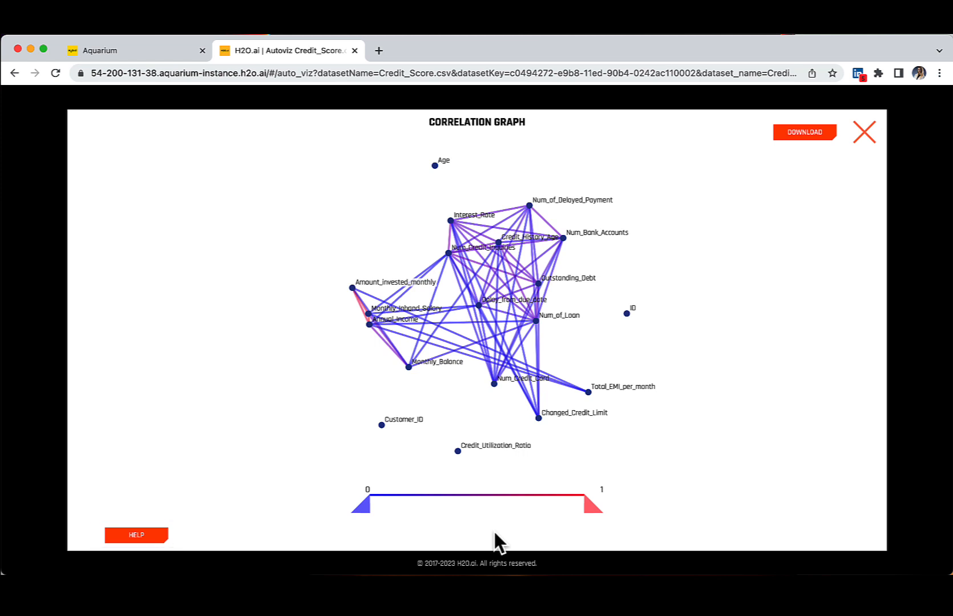
{"action": "mouse_move", "coordinate": [864, 132]}
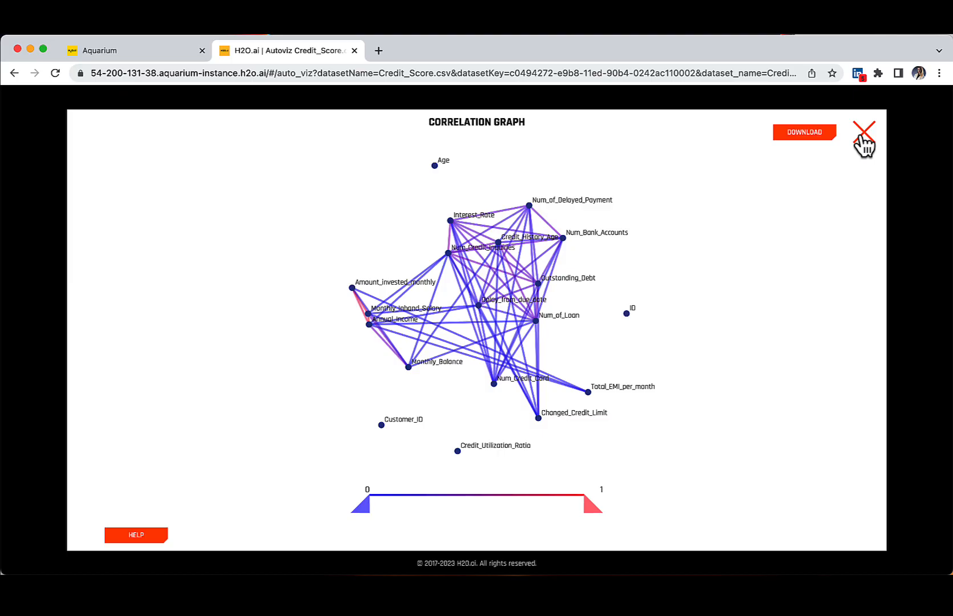
{"action": "left_click", "coordinate": [863, 129]}
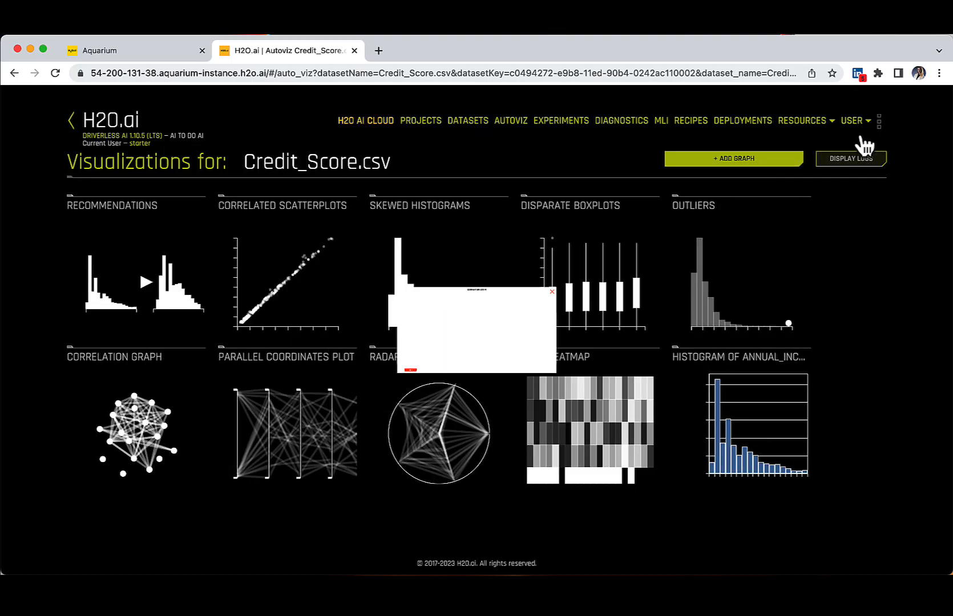